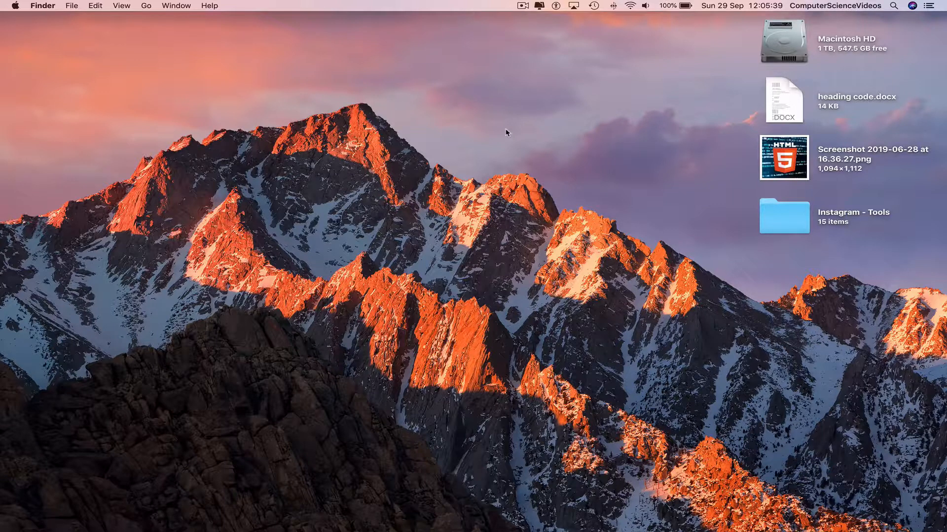
mouse_move(602, 33)
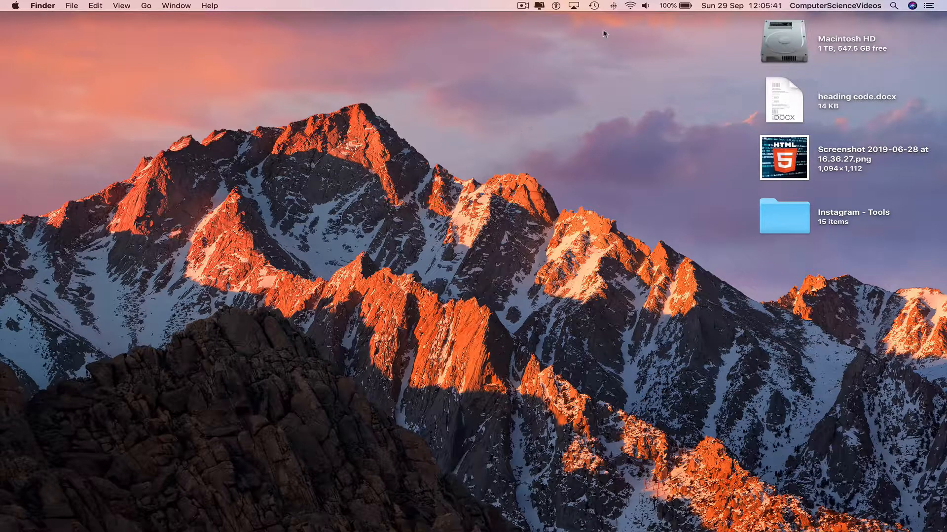
- Show the Bluetooth status menu from the menu bar, listing Bluetooth on and the paired mouse
click(613, 5)
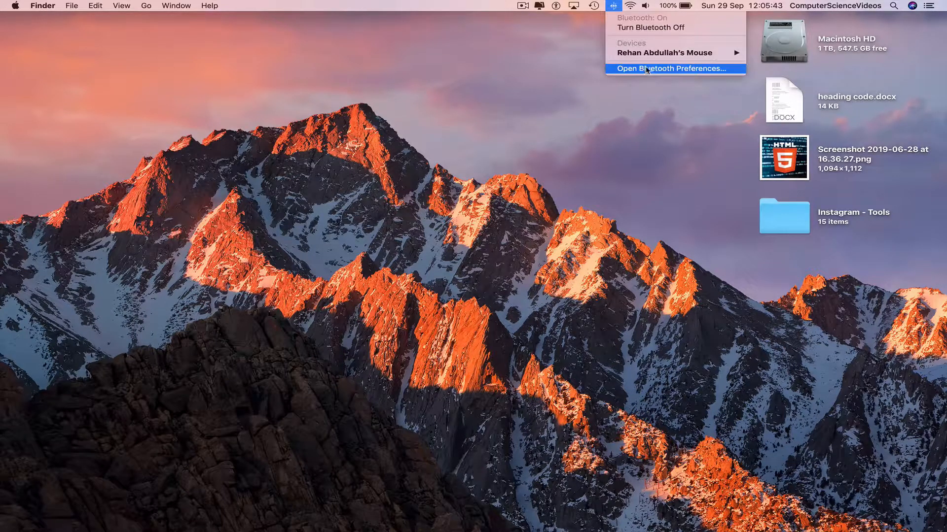
- Bring up the Bluetooth preferences pane so the Beats Solo3 headphones appear under Devices
click(667, 68)
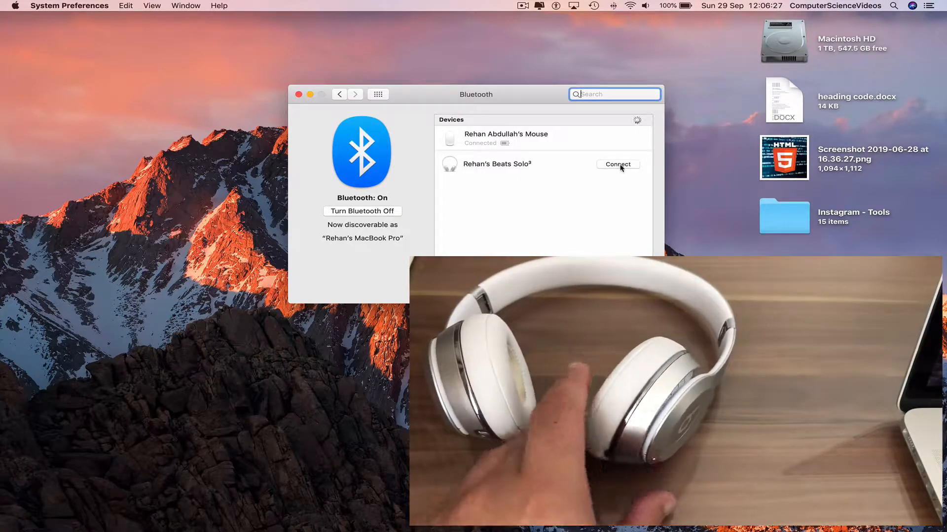
- Connect Rehan's Beats Solo3 headphones so they show as Connected alongside the mouse
click(617, 164)
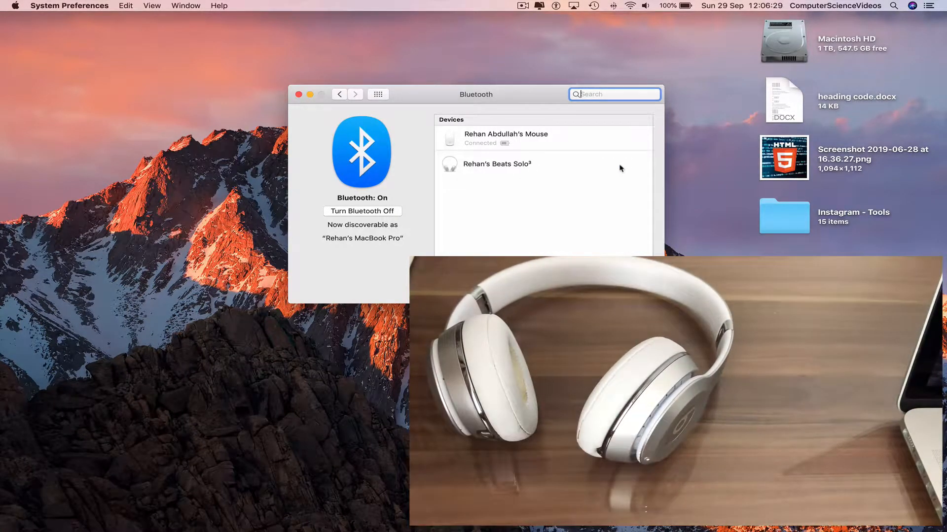
click(497, 164)
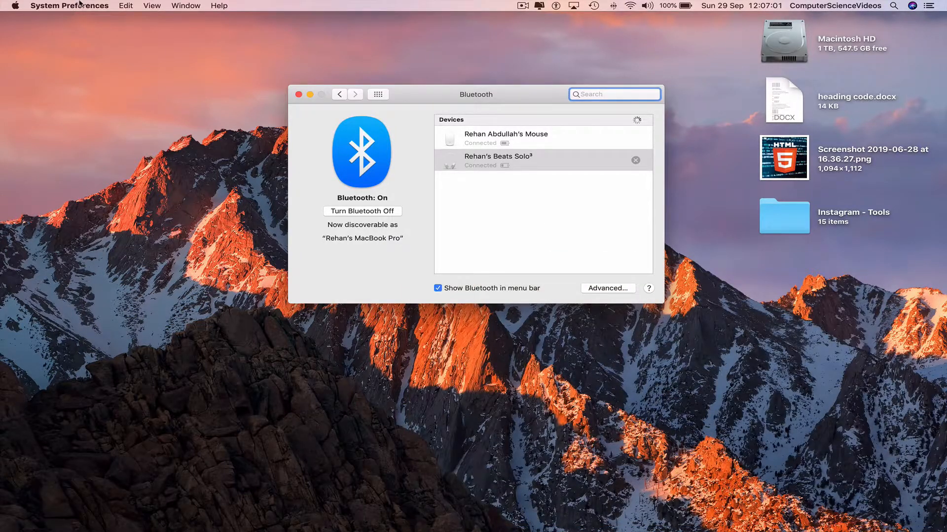
- Quit System Preferences, leaving the Finder desktop with the headphones connected
click(298, 94)
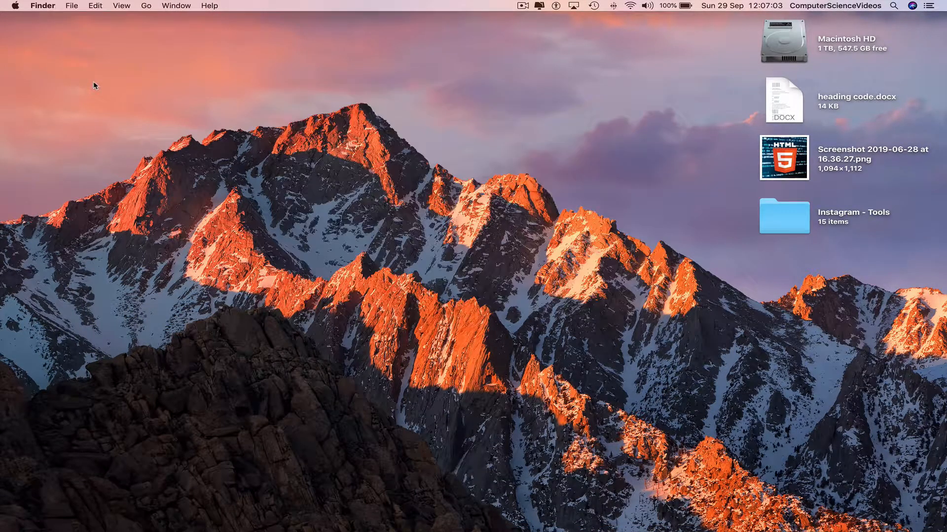
mouse_move(292, 252)
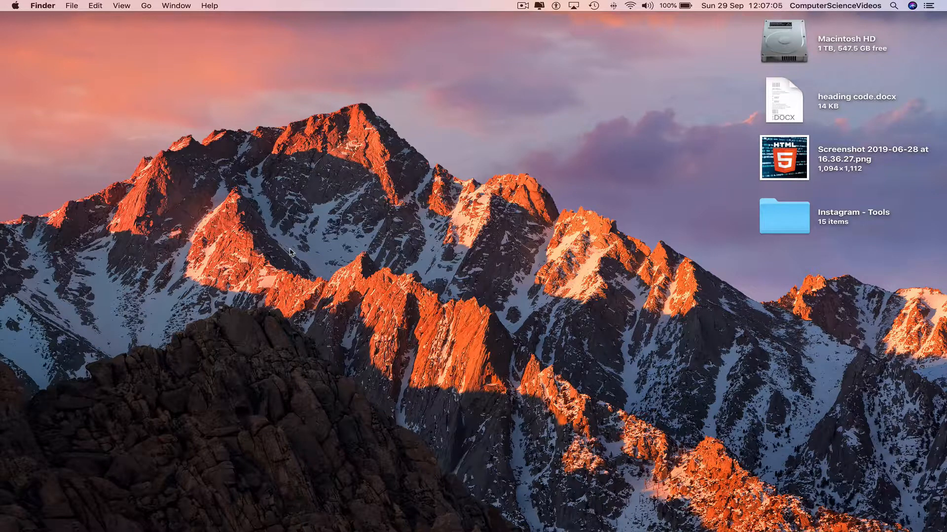